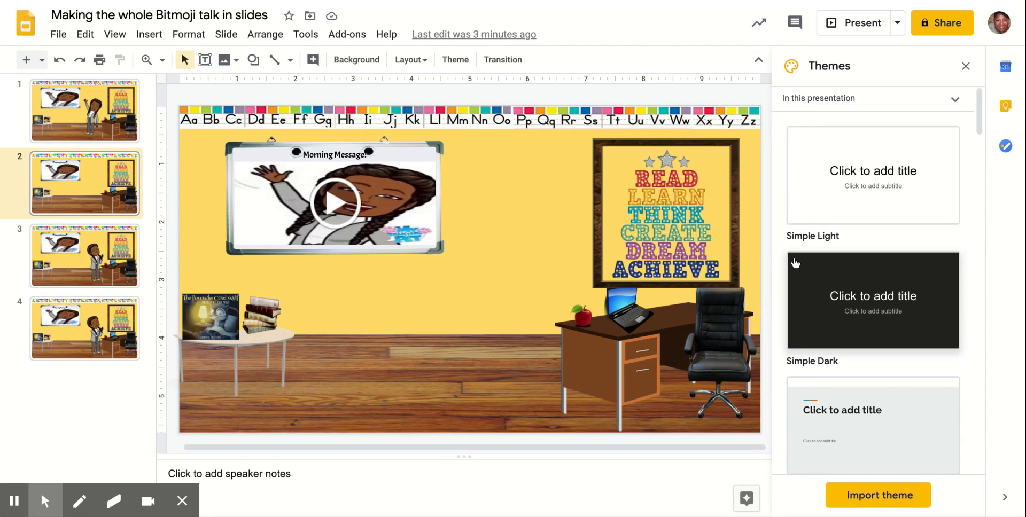
mouse_move(816, 31)
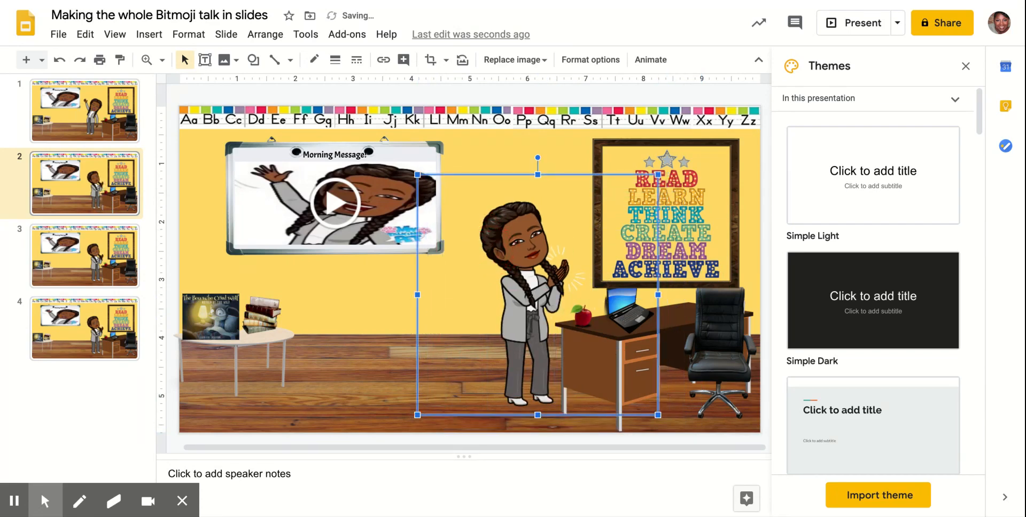
mouse_move(548, 269)
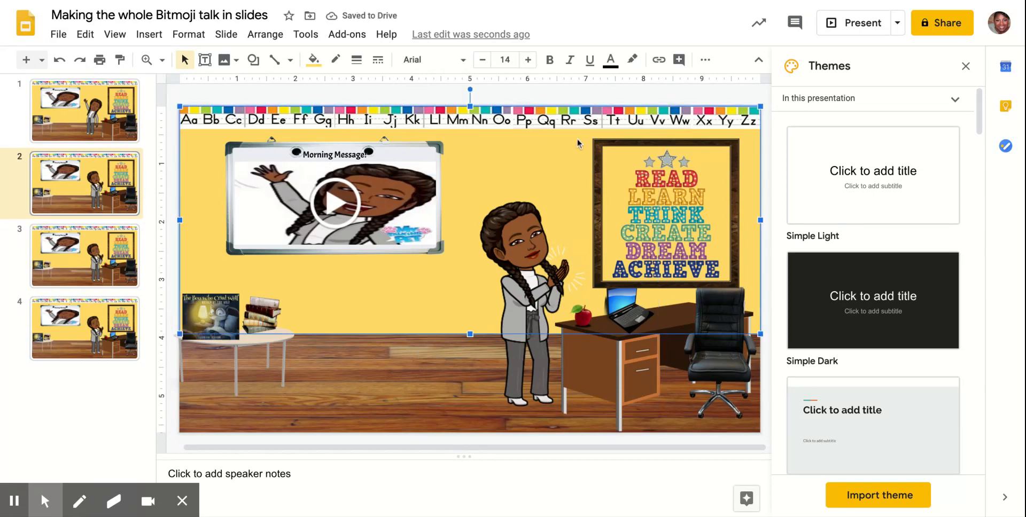
mouse_move(782, 5)
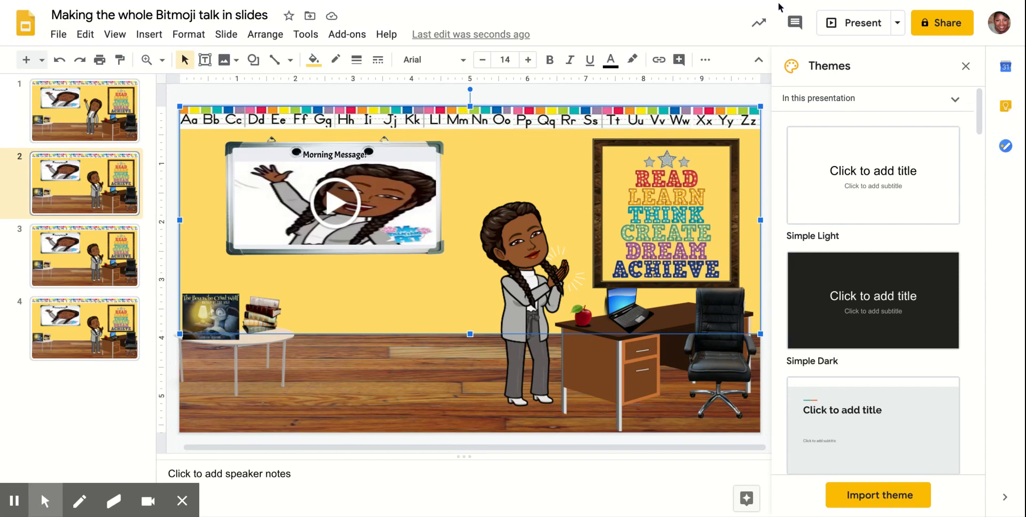
mouse_move(780, 8)
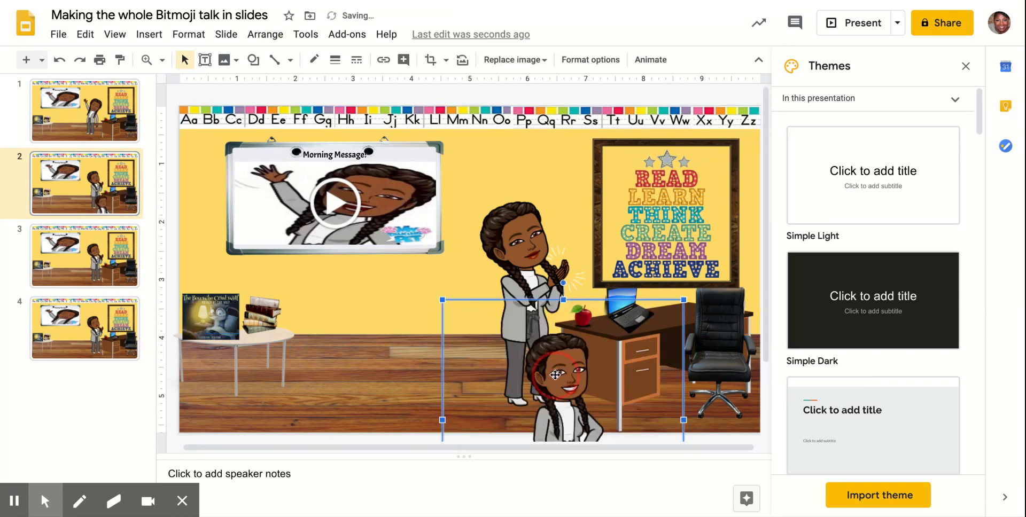
drag(563, 373, 474, 294)
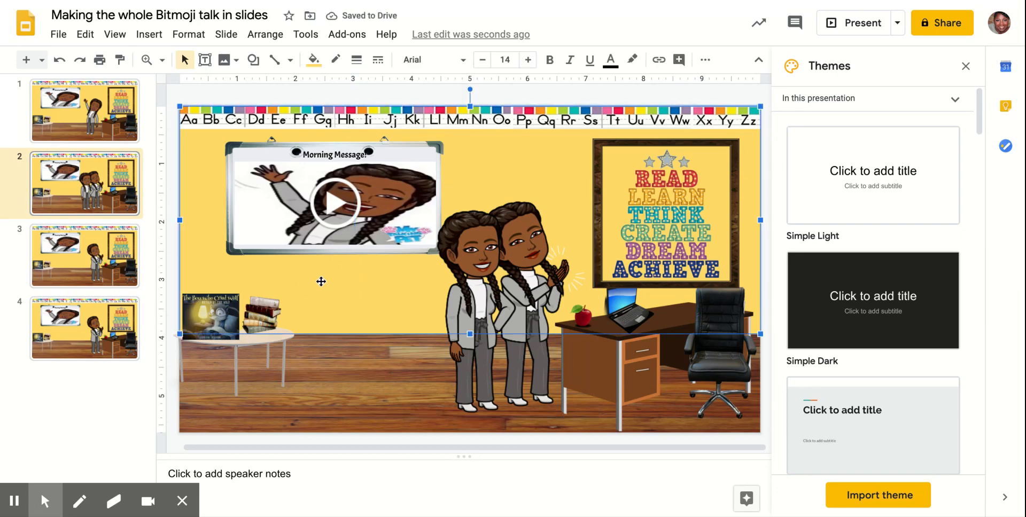
mouse_move(386, 281)
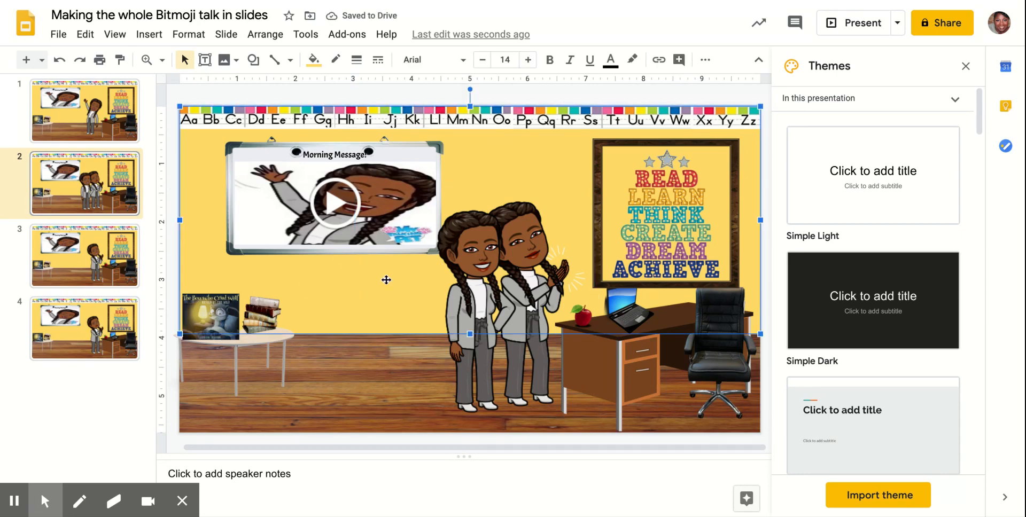
mouse_move(432, 304)
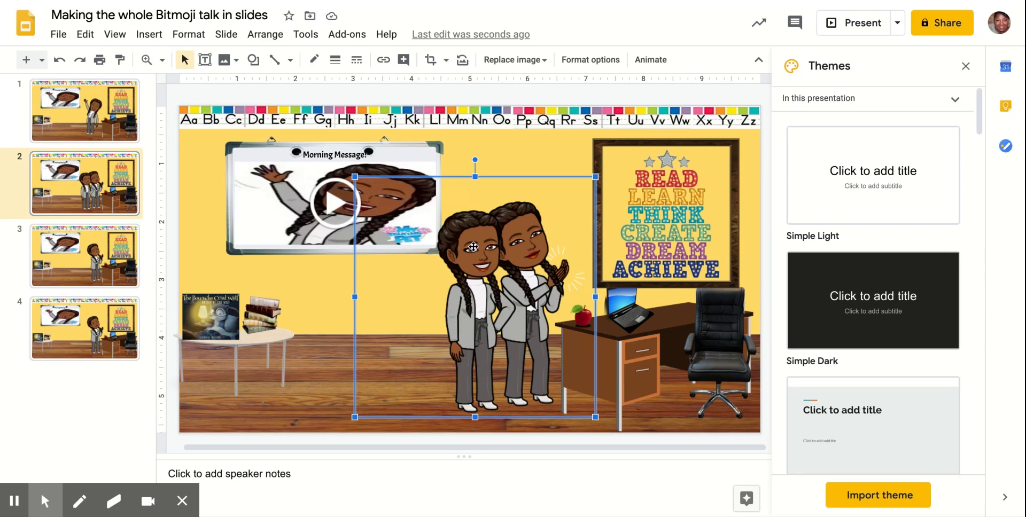
mouse_move(473, 253)
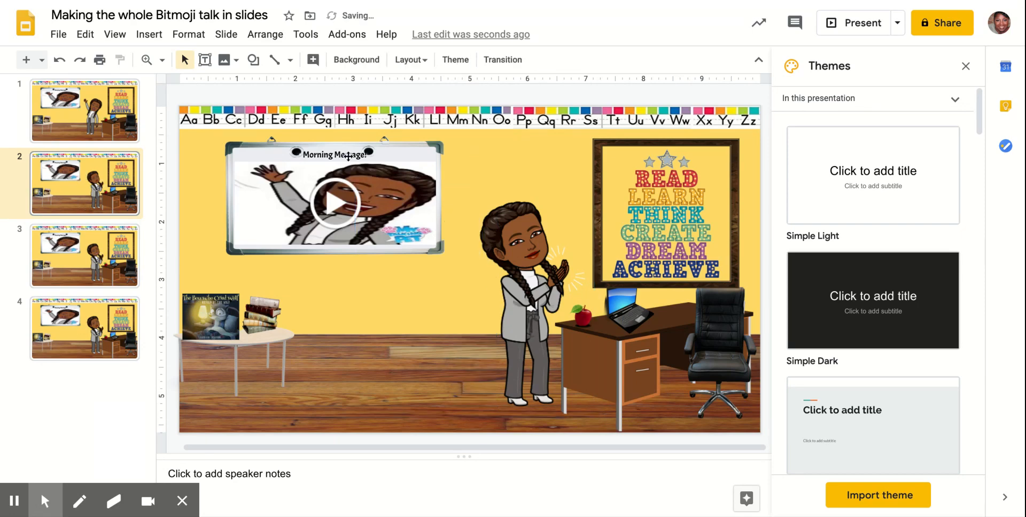
Start inserting an image from the Insert menu onto the classroom slide
click(149, 34)
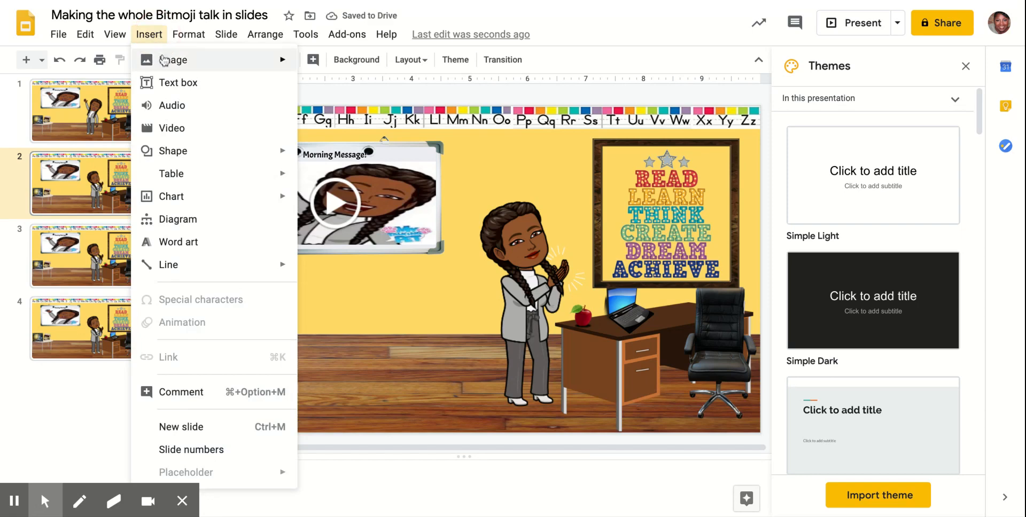
click(173, 60)
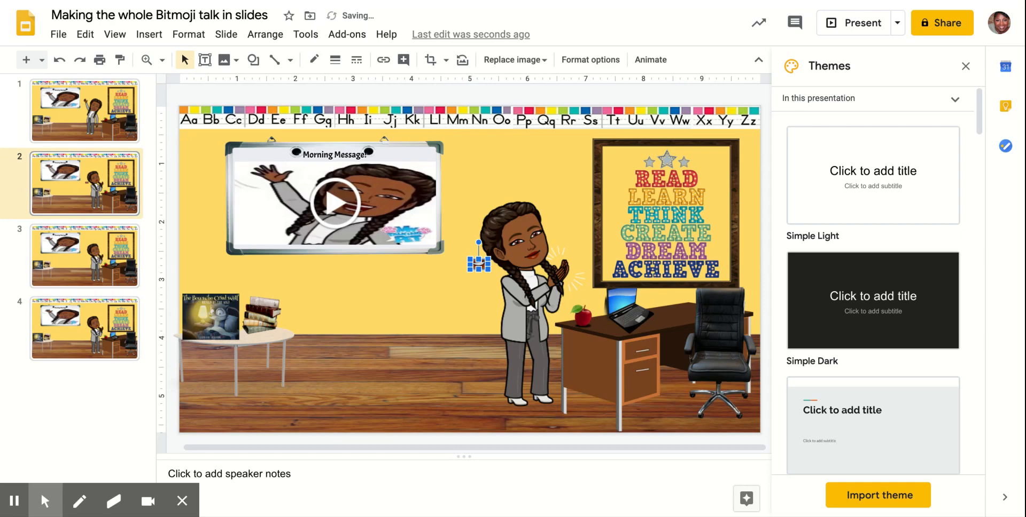
Move and enlarge the small image so it covers the Bitmoji's face
click(479, 264)
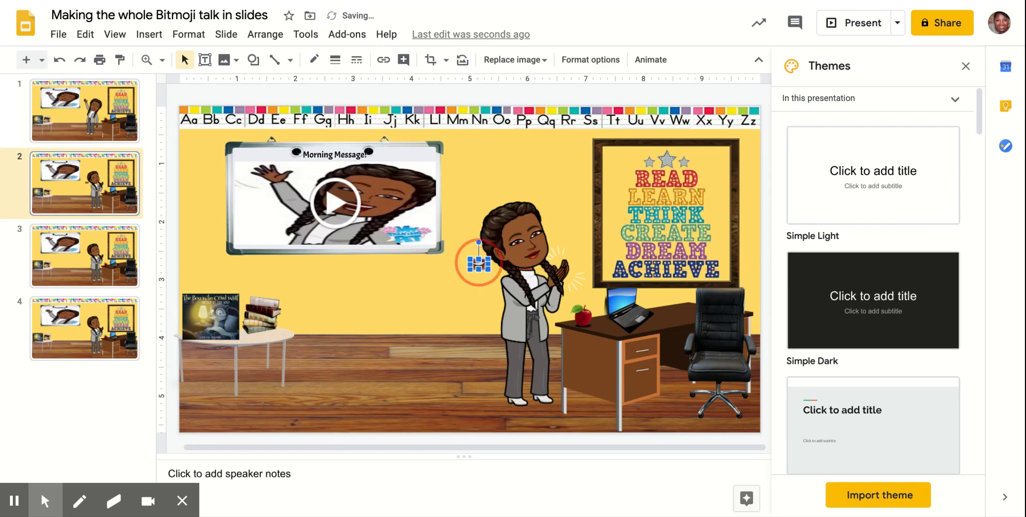
click(479, 262)
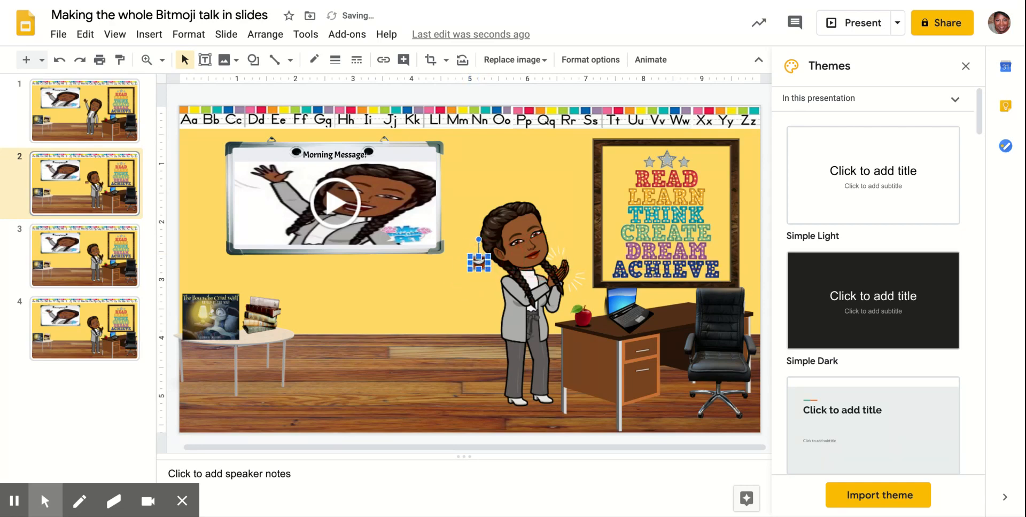
click(479, 261)
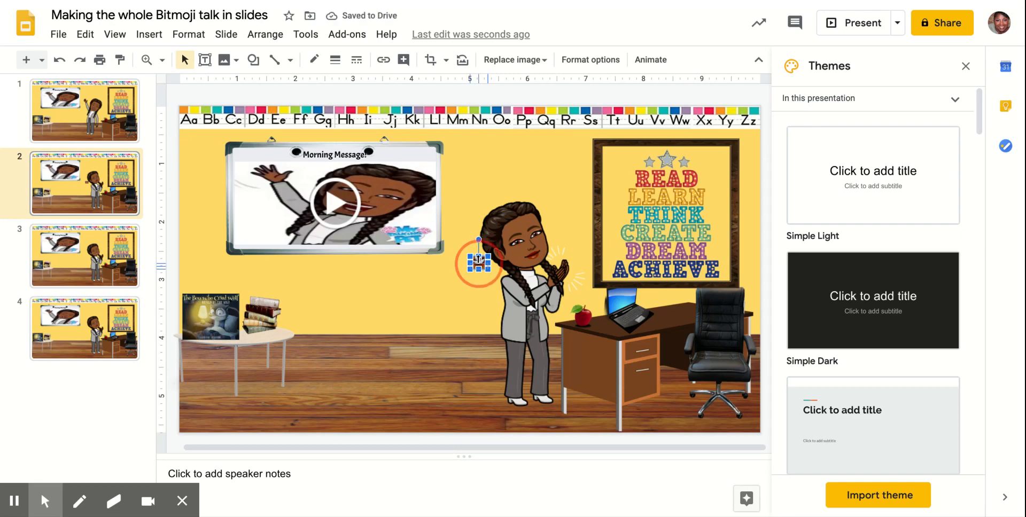
drag(478, 261, 534, 253)
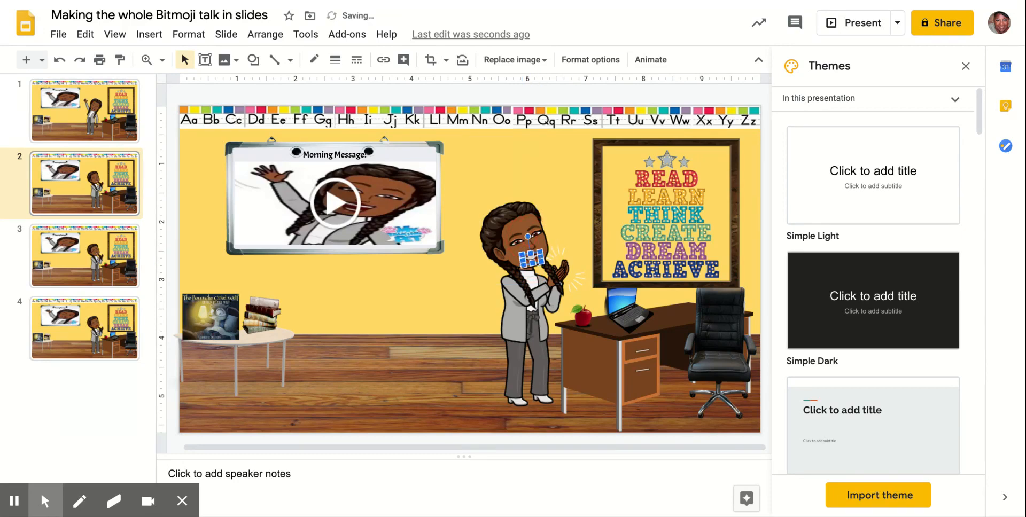
click(530, 262)
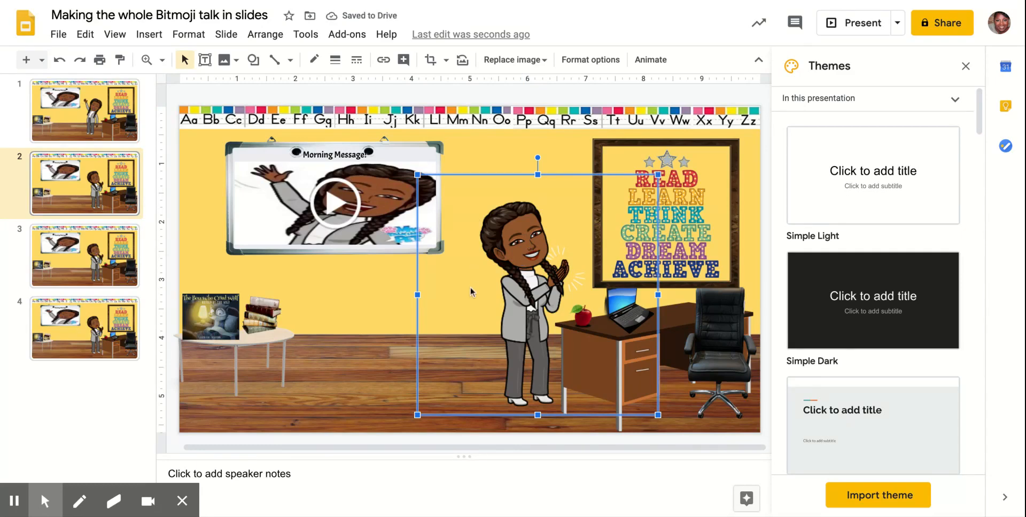
mouse_move(373, 319)
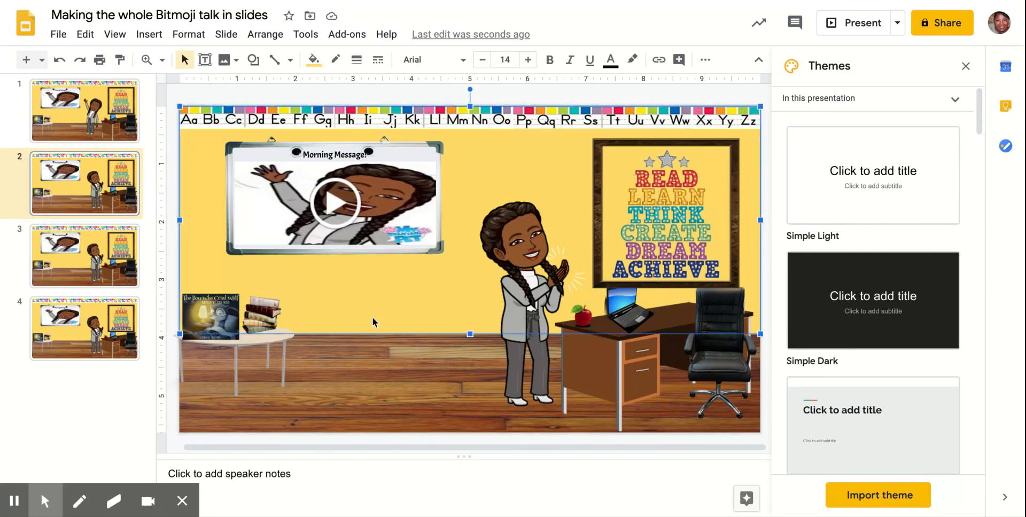
mouse_move(217, 238)
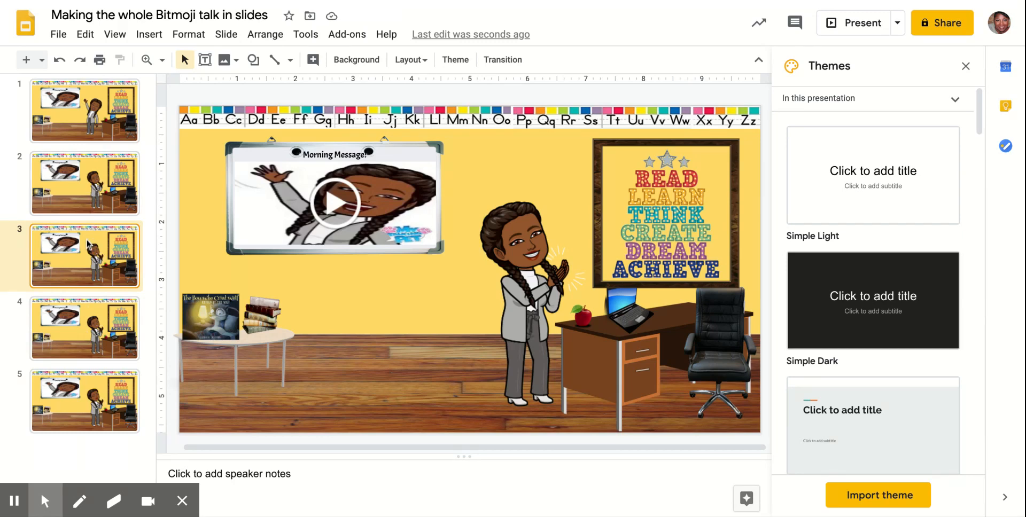
click(86, 401)
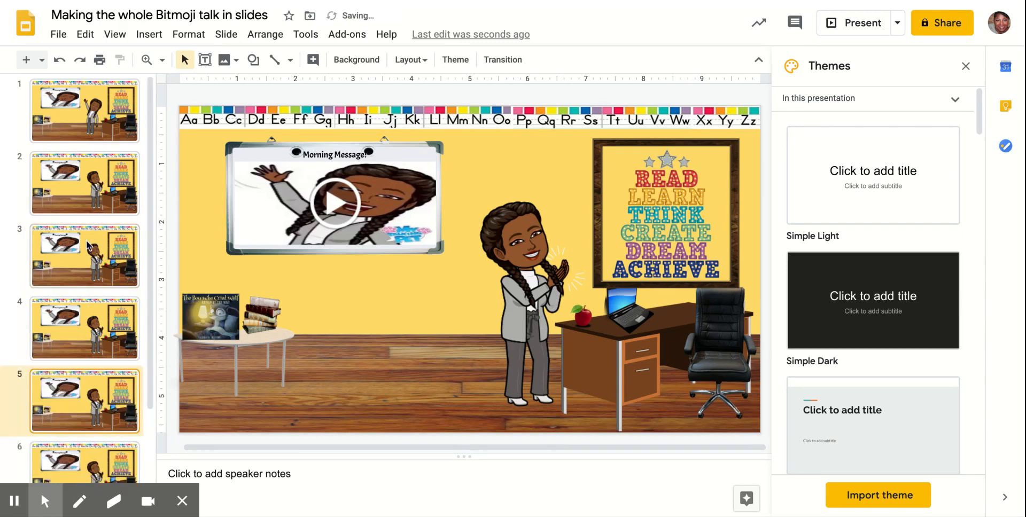
scroll(down, 3)
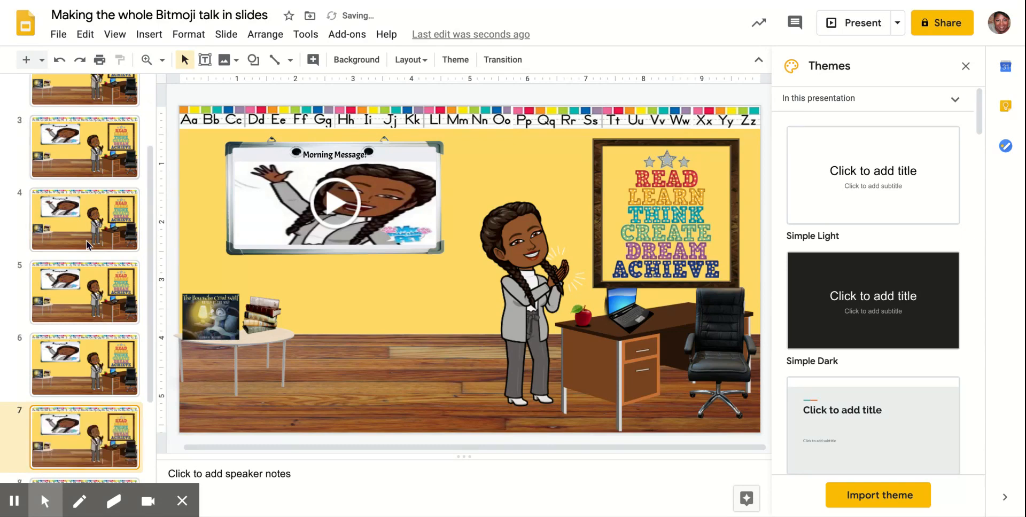
scroll(down, 3)
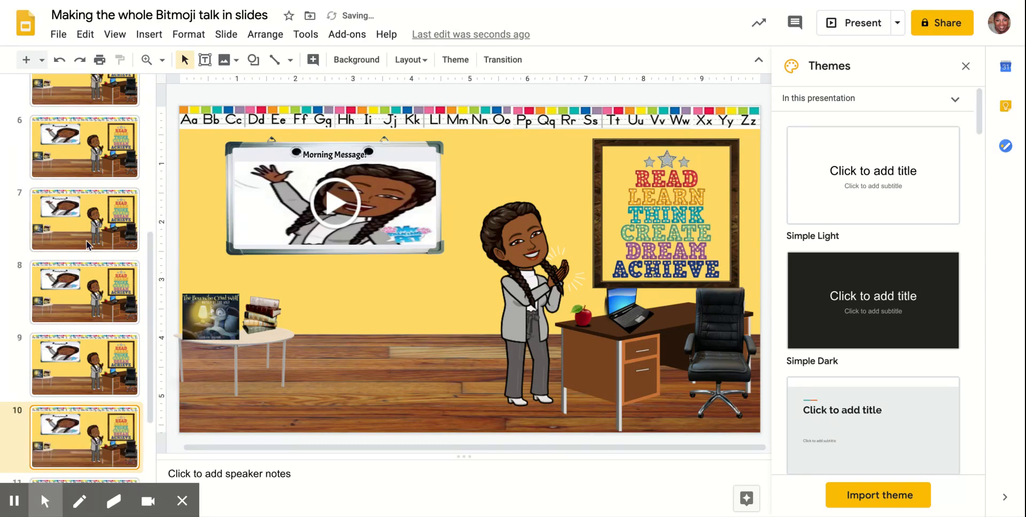
scroll(down, 3)
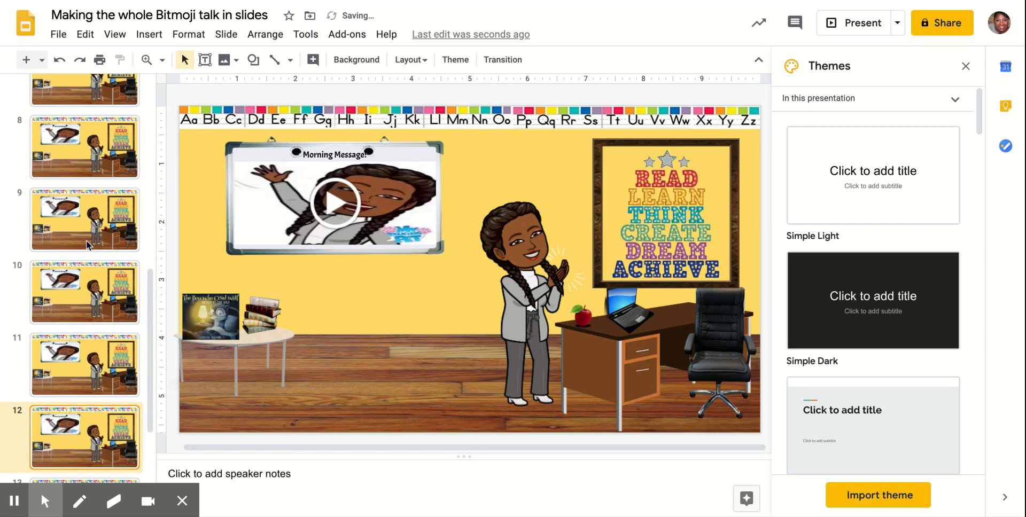
scroll(down, 3)
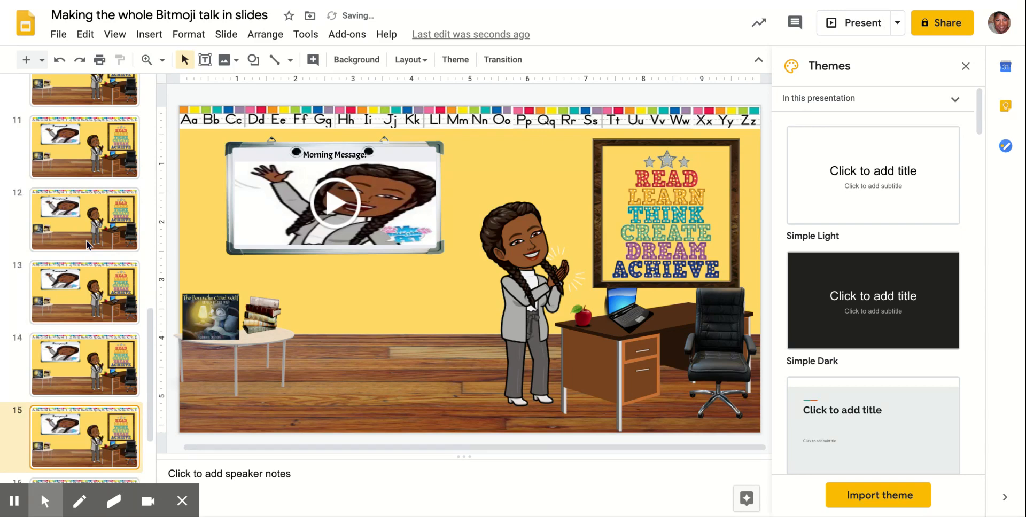
scroll(down, 3)
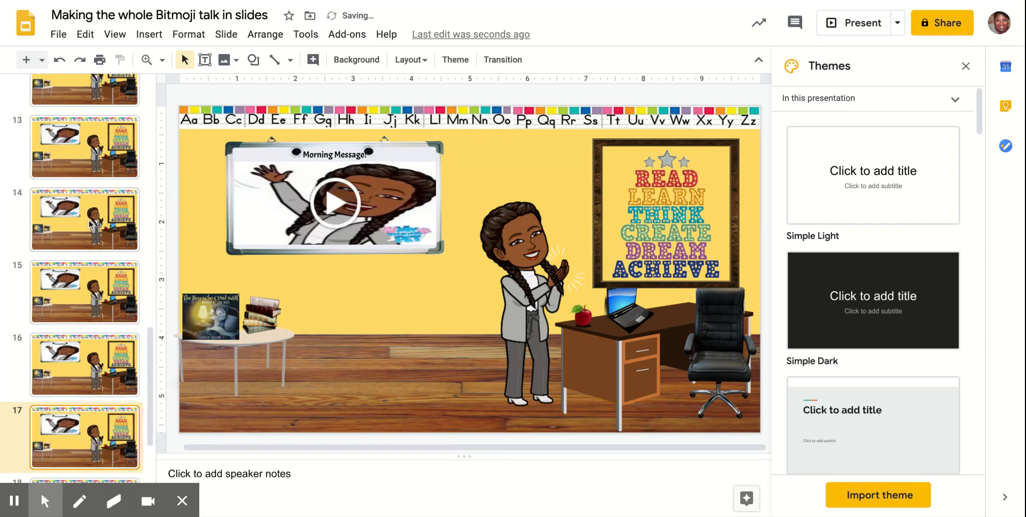
scroll(up, 3)
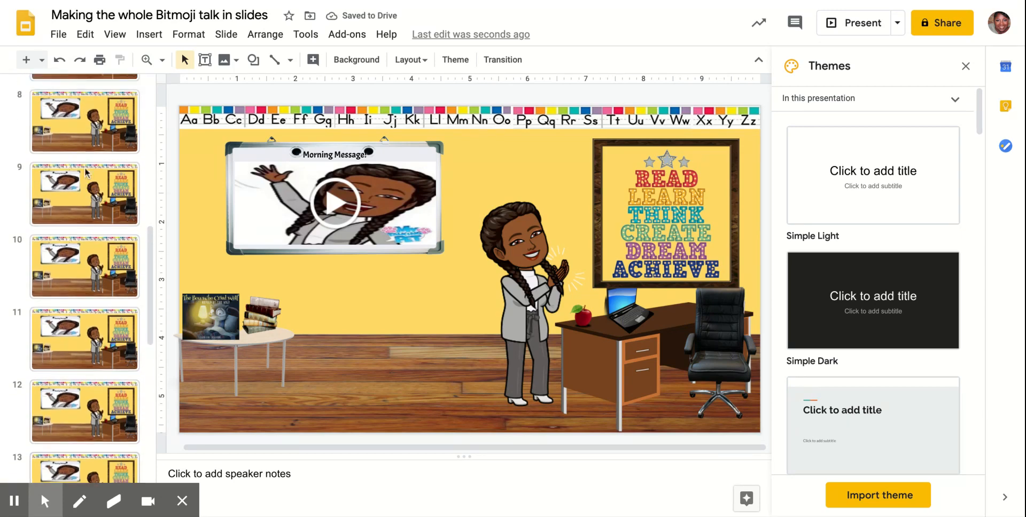
scroll(up, 3)
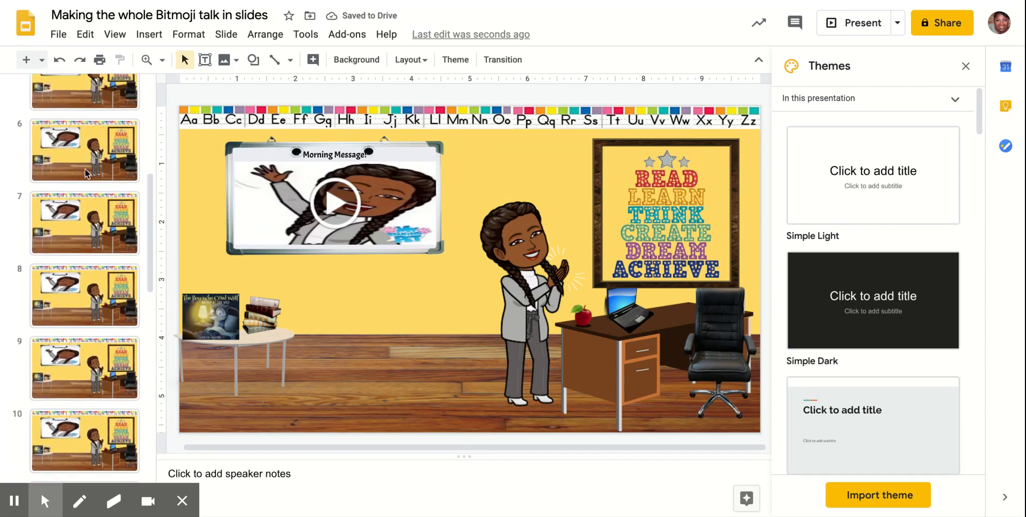
scroll(up, 3)
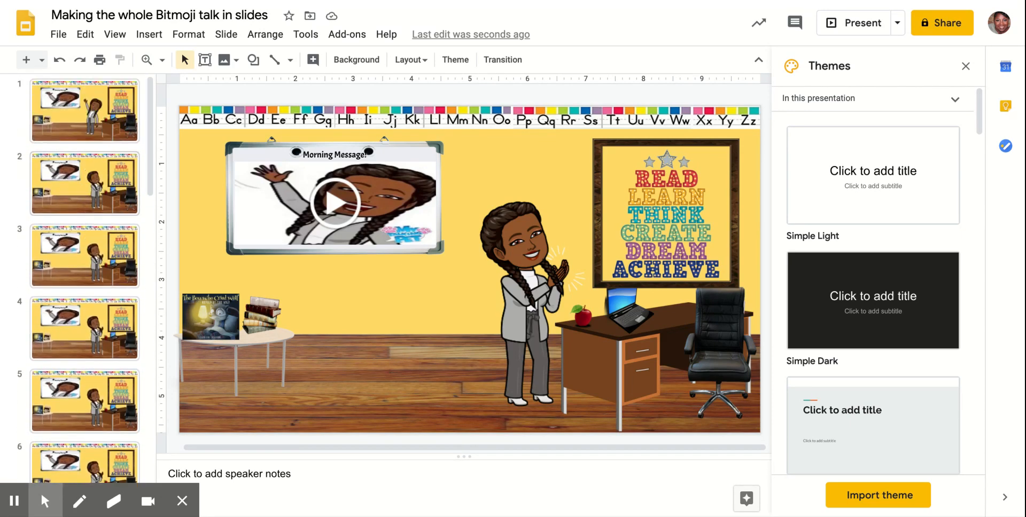
click(85, 184)
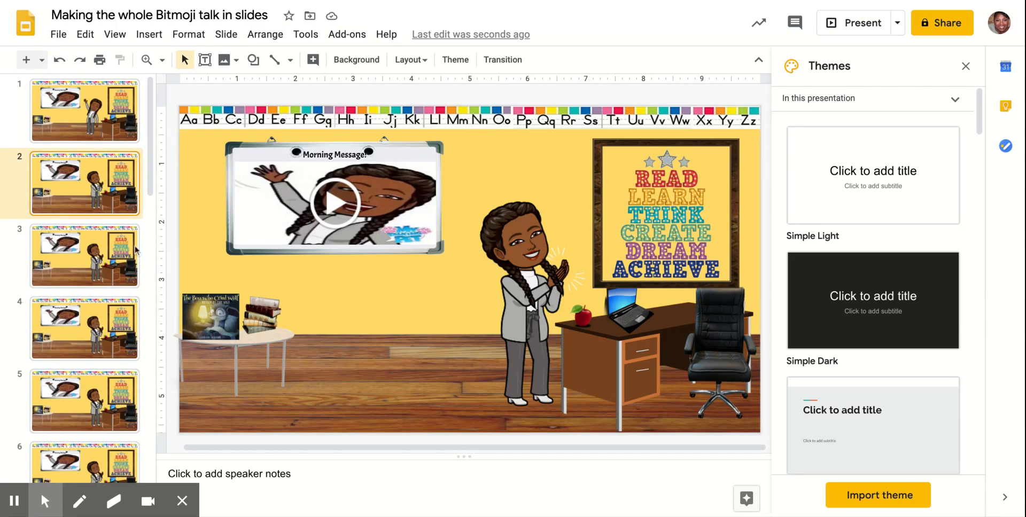
click(533, 256)
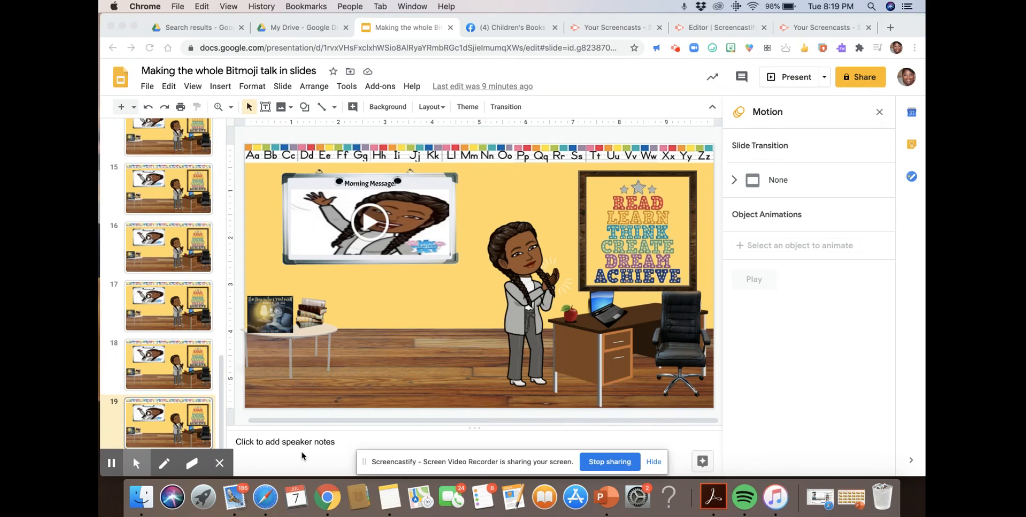
scroll(up, 3)
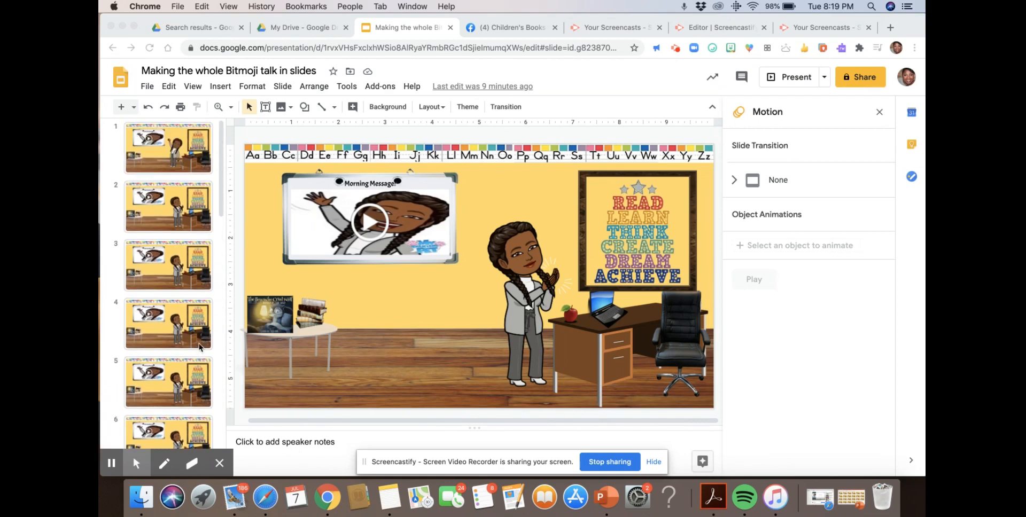
mouse_move(795, 78)
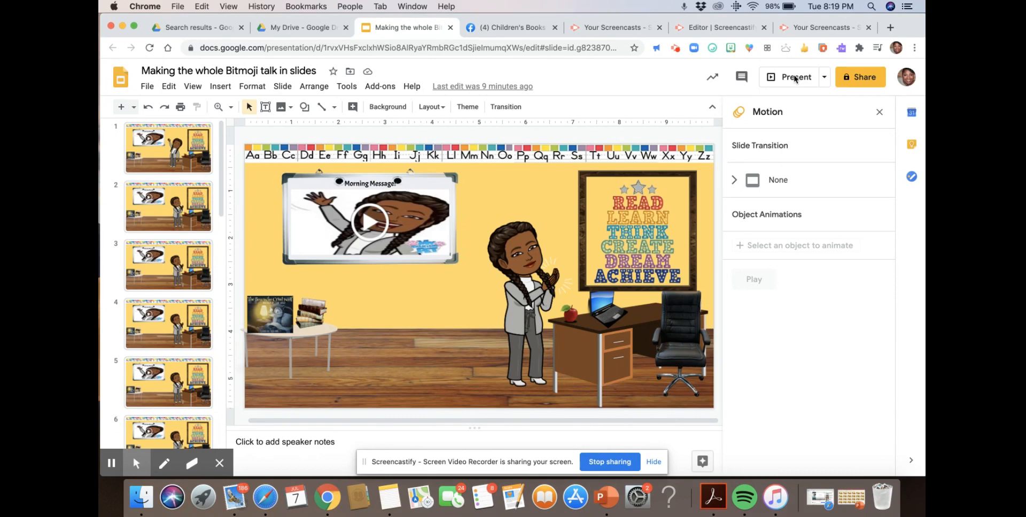
click(795, 77)
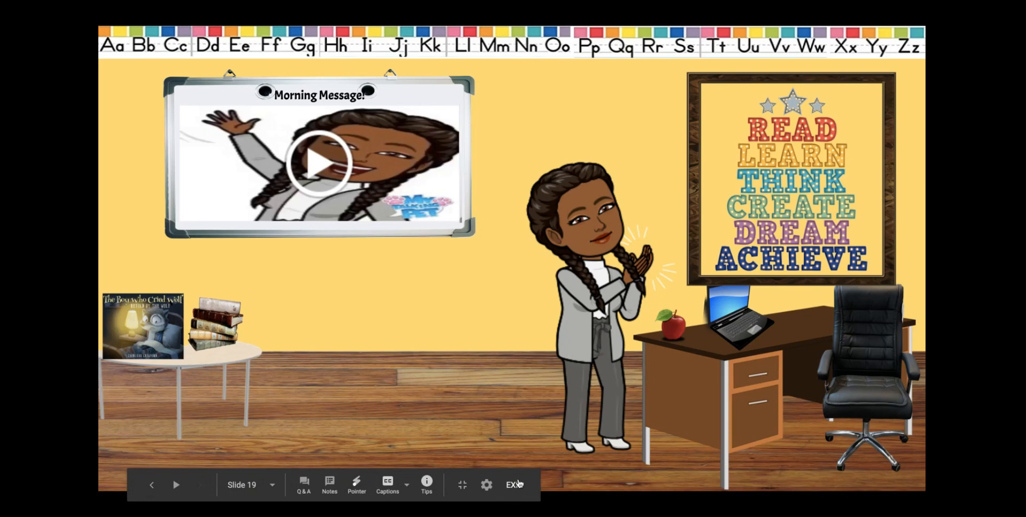
click(511, 485)
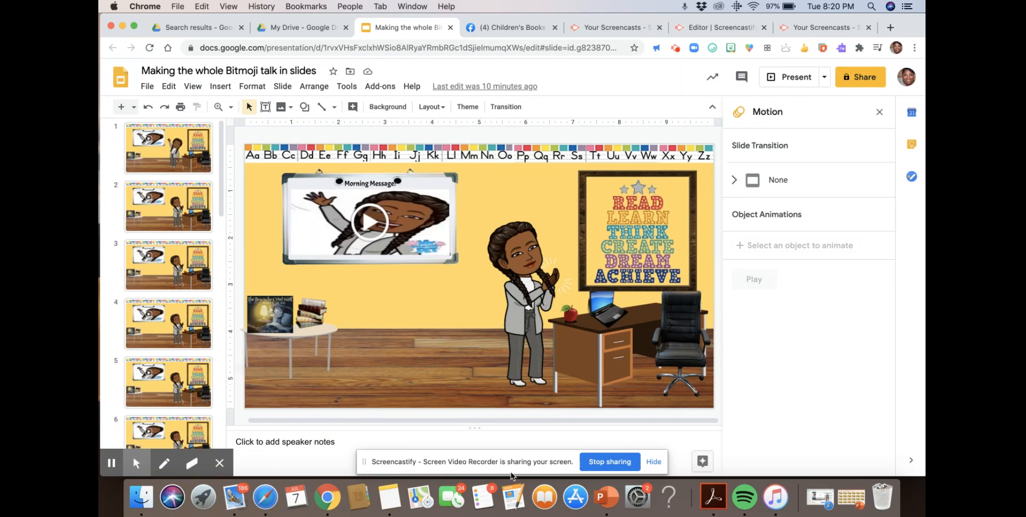
mouse_move(471, 387)
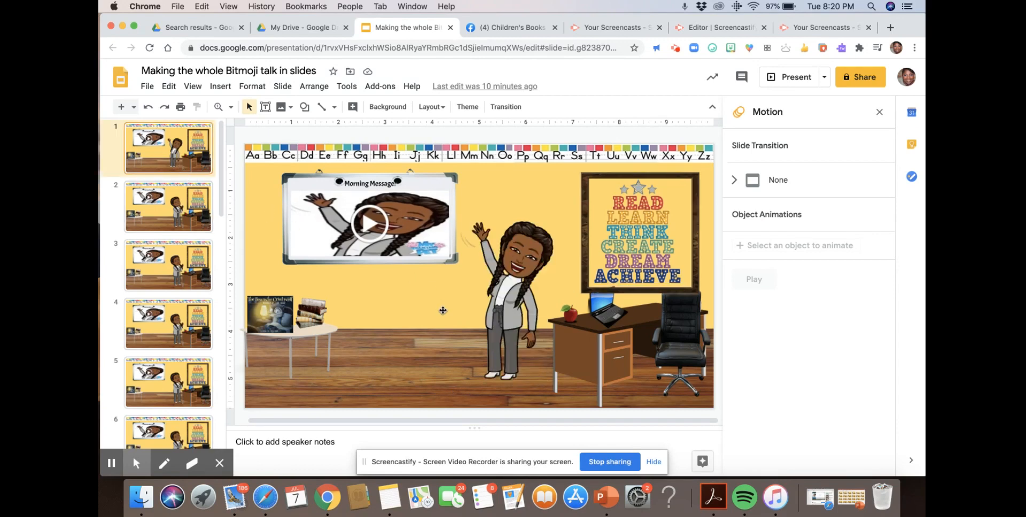
mouse_move(467, 349)
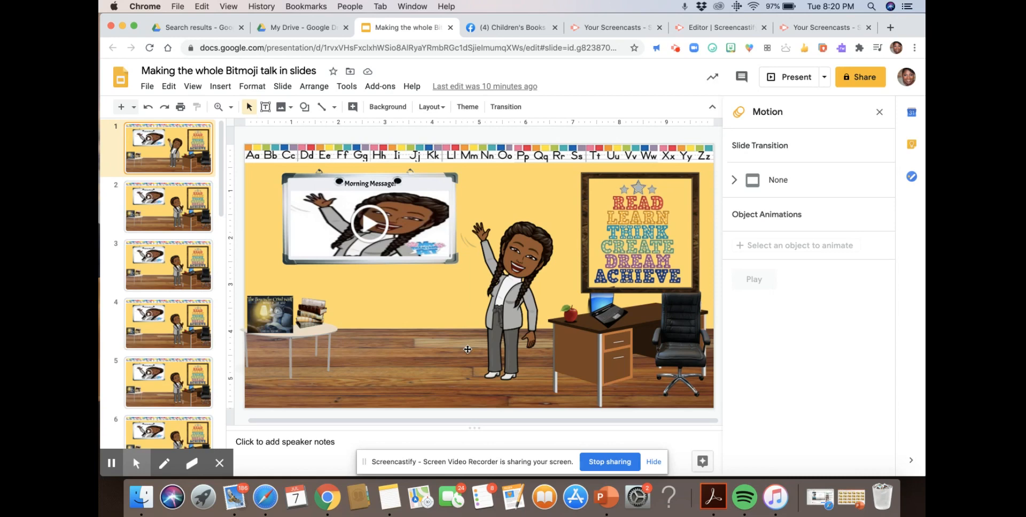
mouse_move(840, 500)
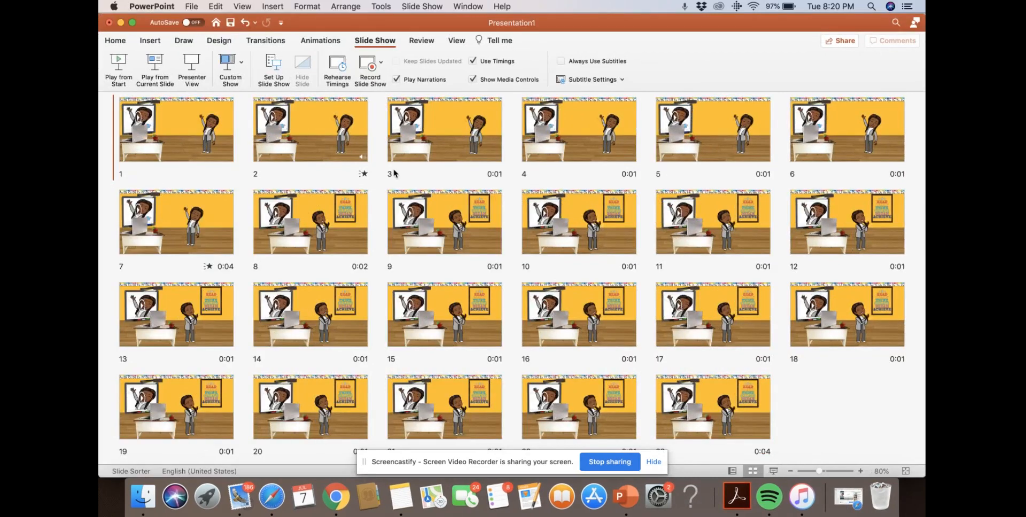
mouse_move(191, 147)
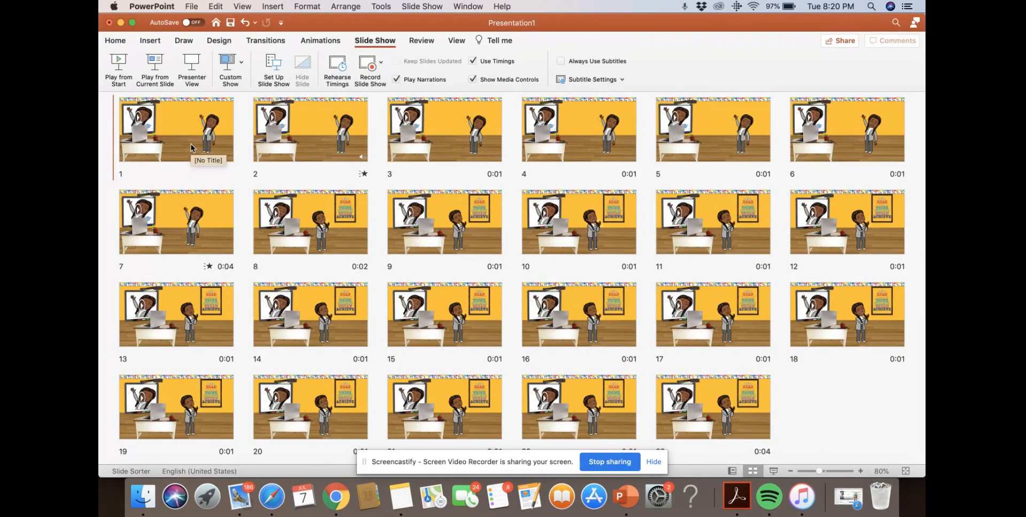
mouse_move(119, 62)
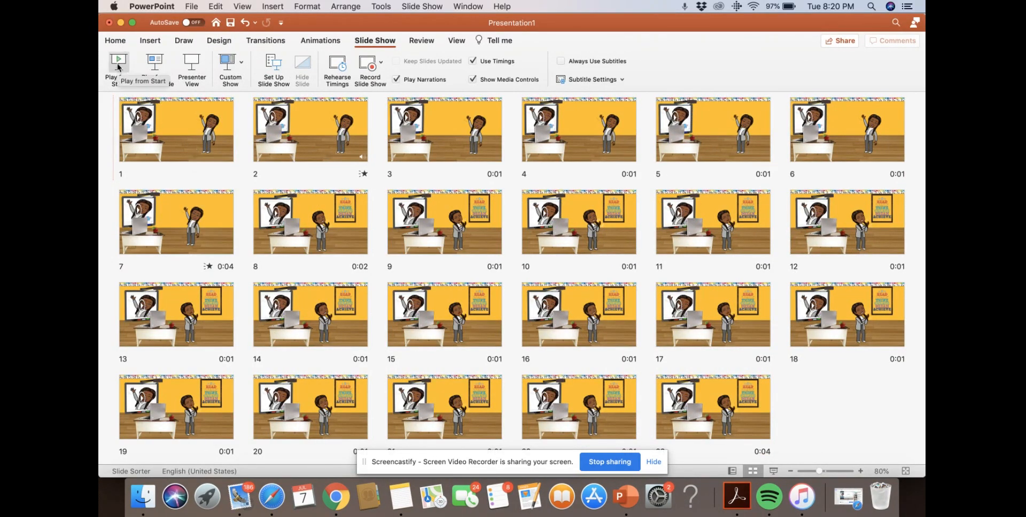
click(119, 62)
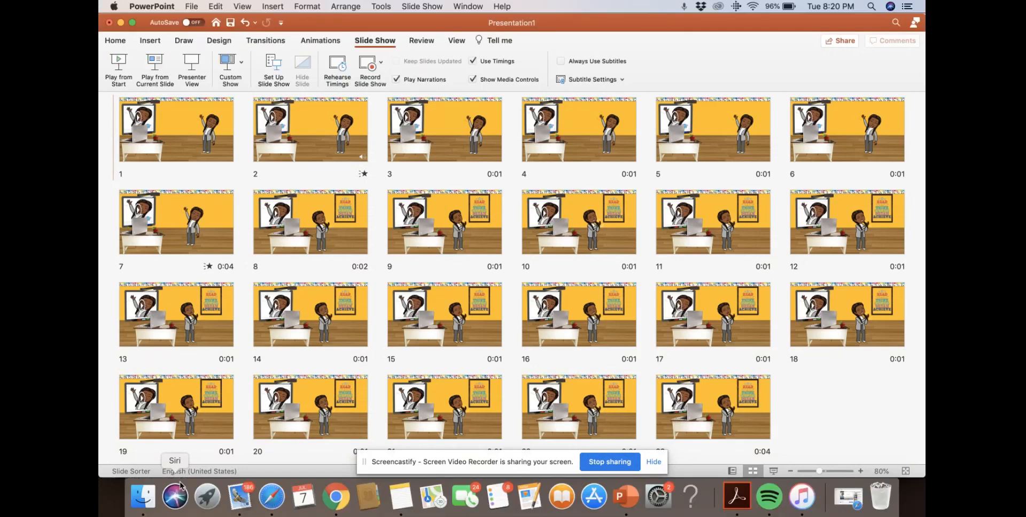
mouse_move(202, 448)
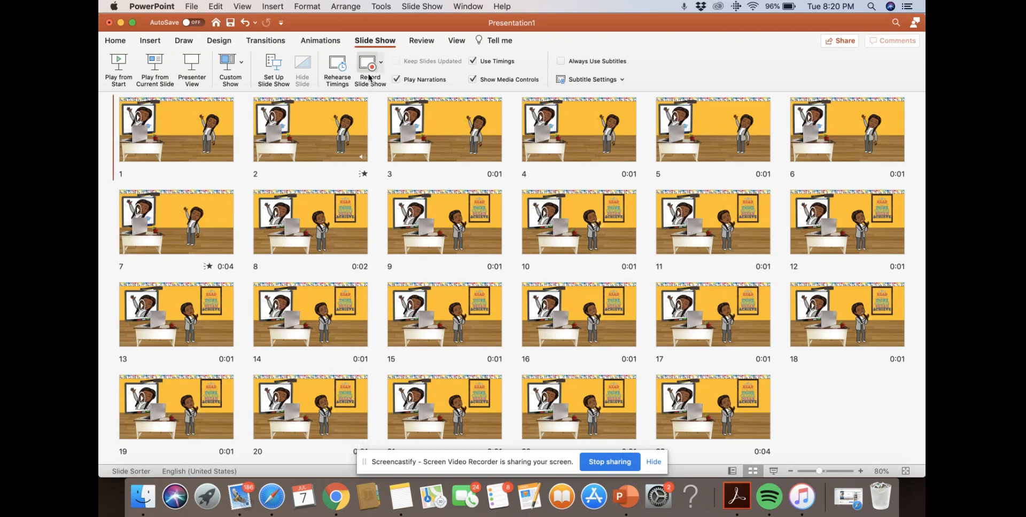
mouse_move(370, 68)
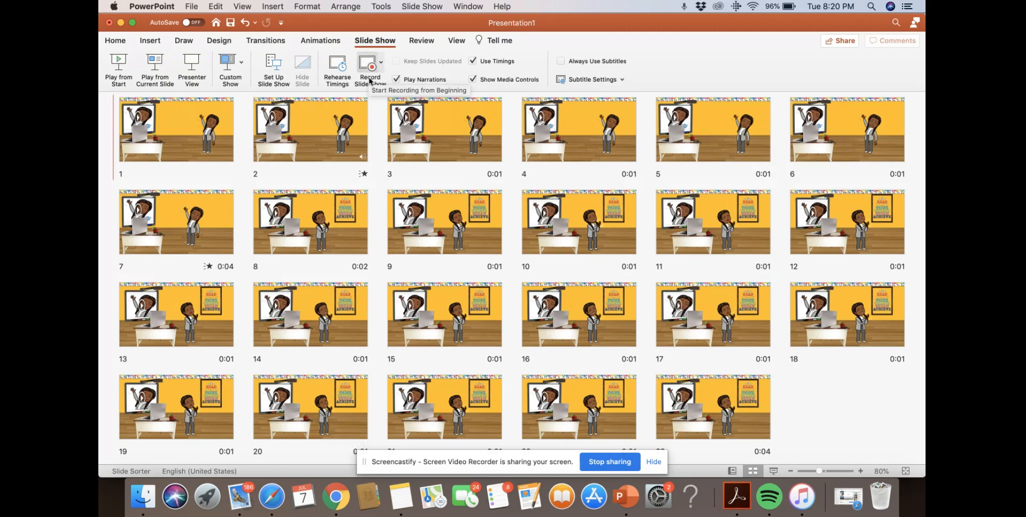